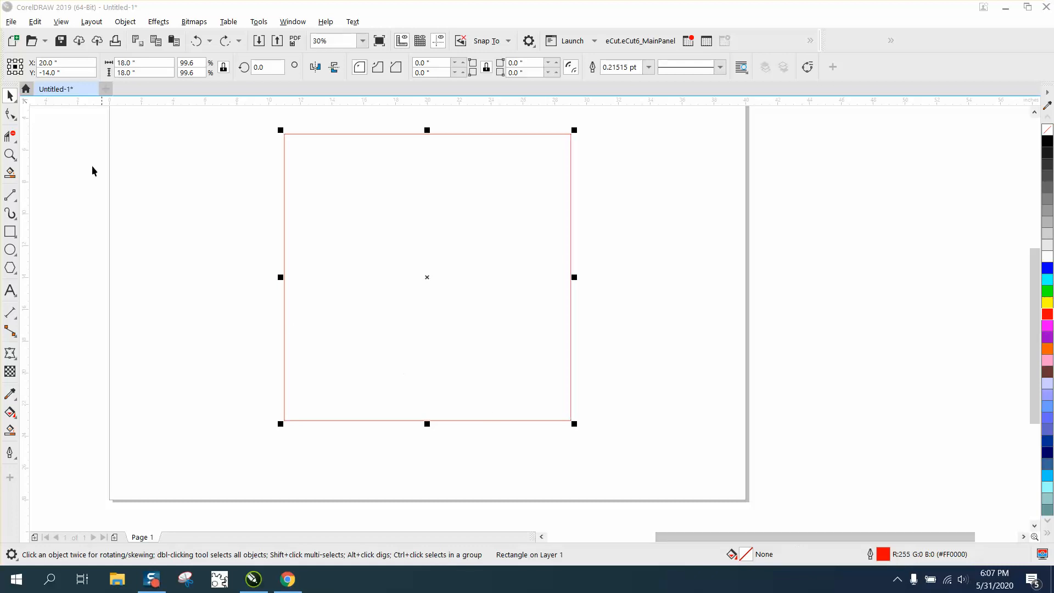
pyautogui.moveTo(12, 100)
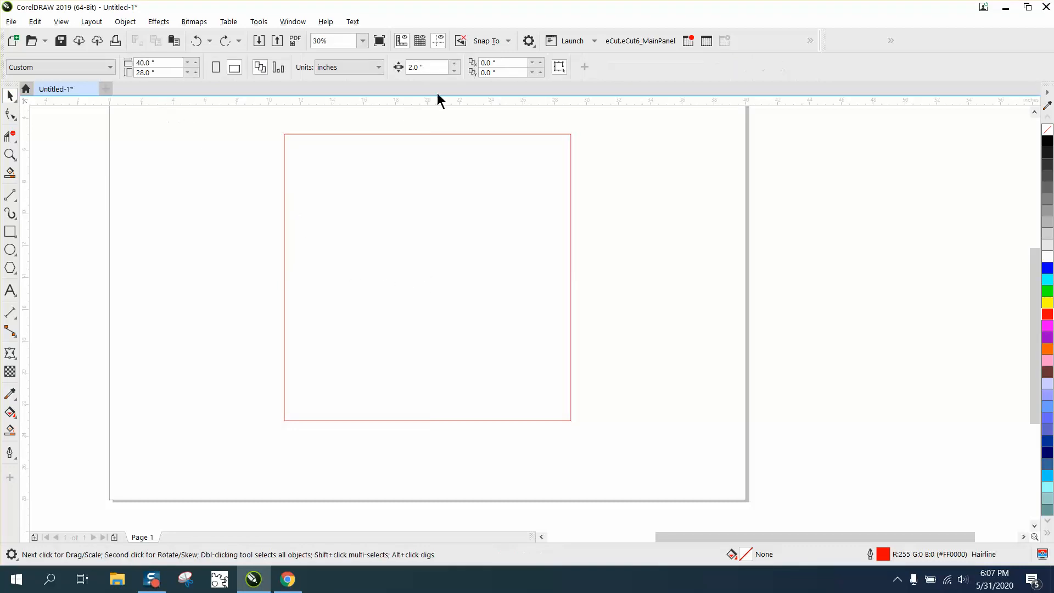
pyautogui.moveTo(399, 76)
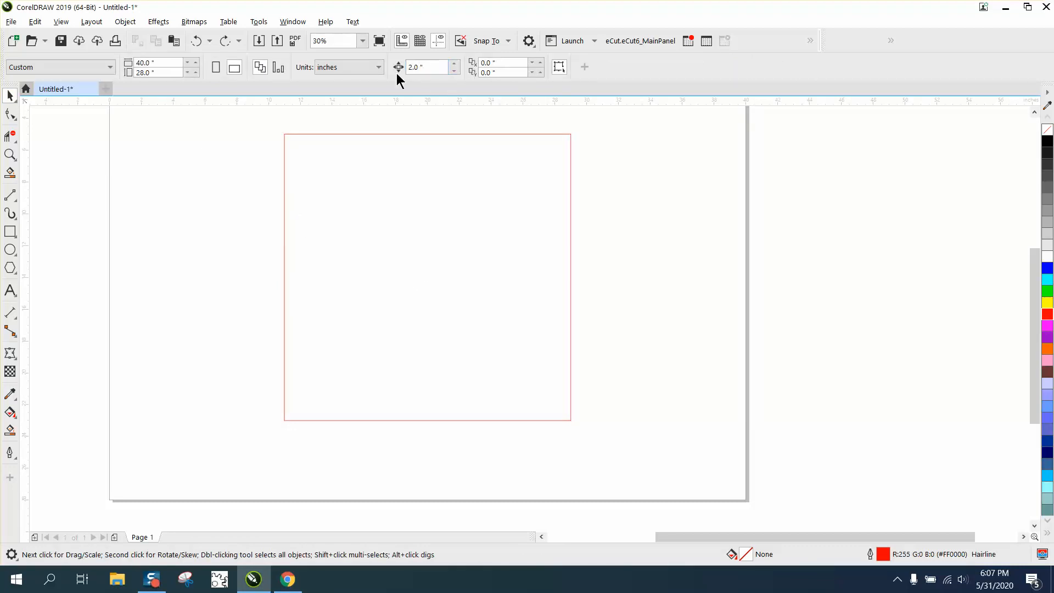
# Step: Convert the 18-inch square to curves and switch to node editing with the Shape tool
pyautogui.click(427, 276)
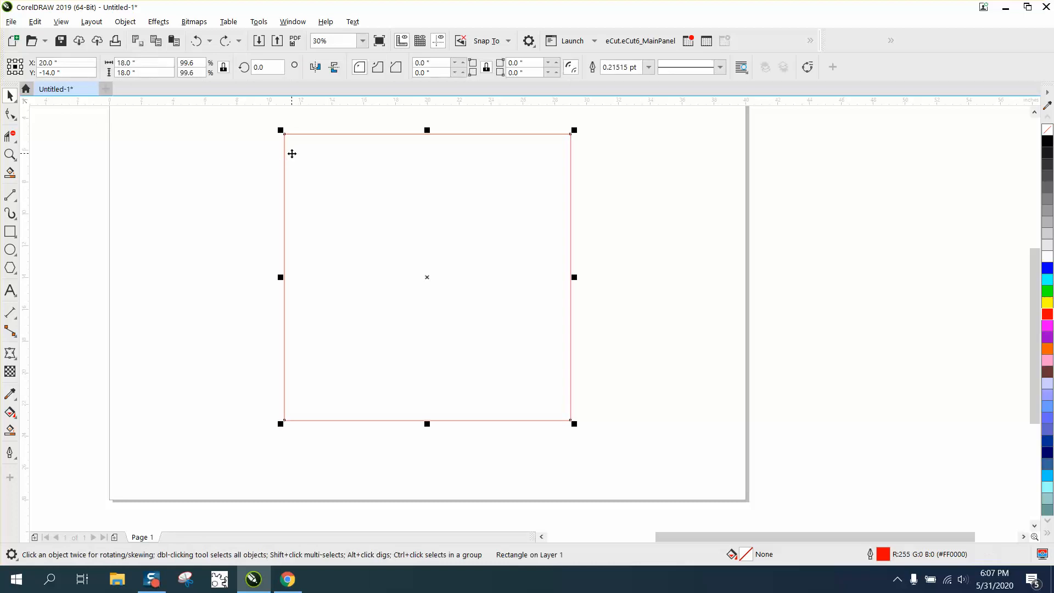
pyautogui.click(125, 21)
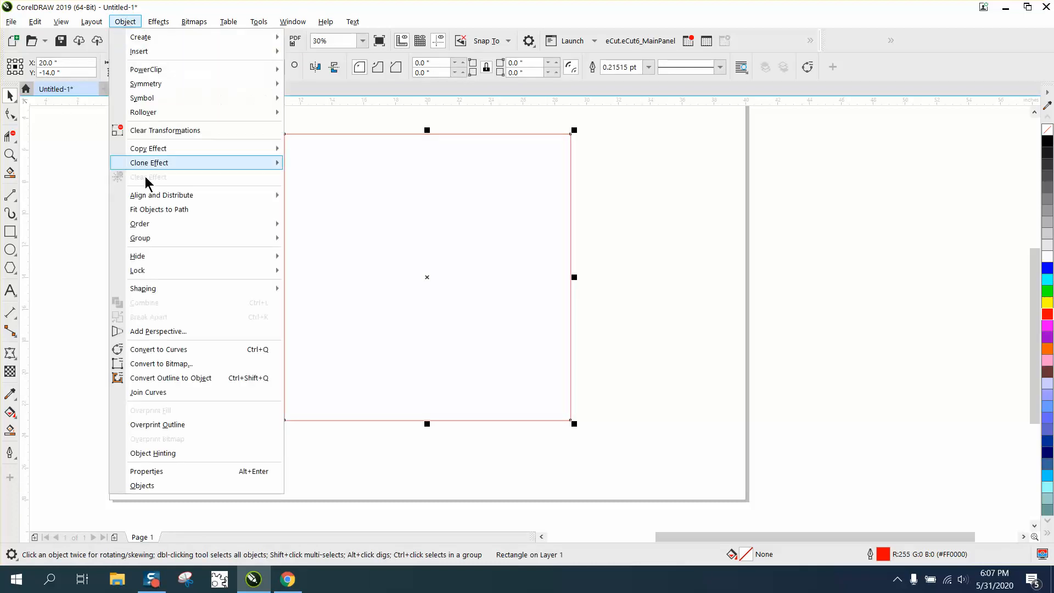
pyautogui.click(158, 349)
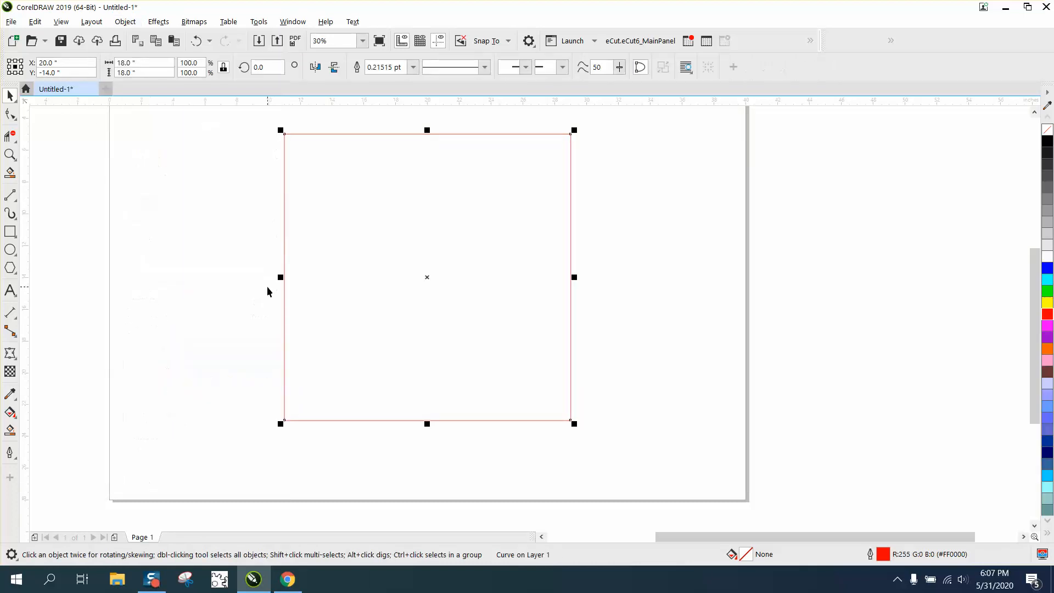
pyautogui.click(10, 114)
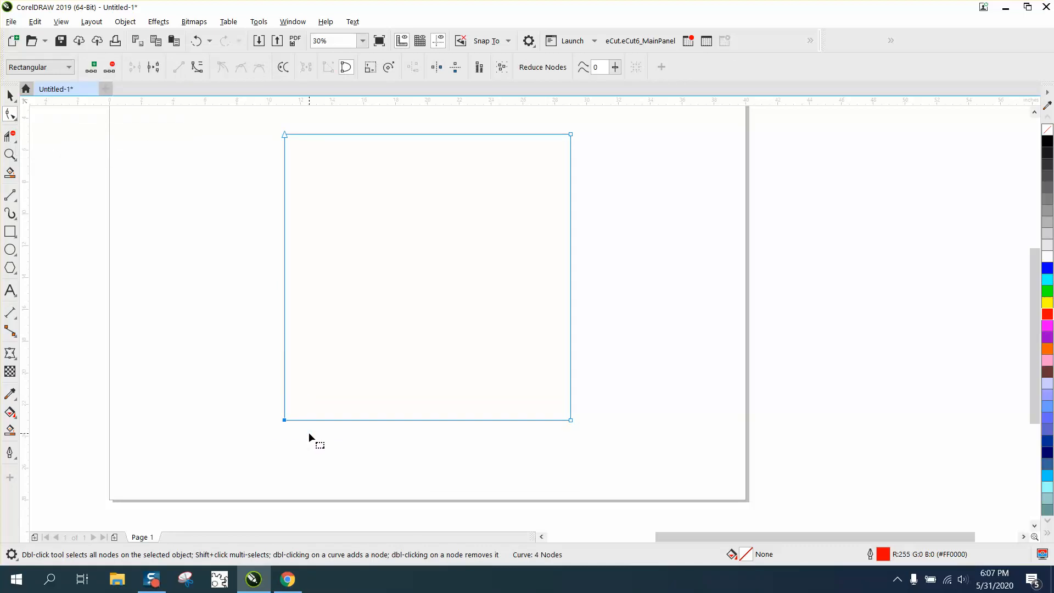
# Step: Drag the bottom-left node left and the bottom-right node right to splay the base
pyautogui.moveTo(283, 419); pyautogui.dragTo(254, 418)
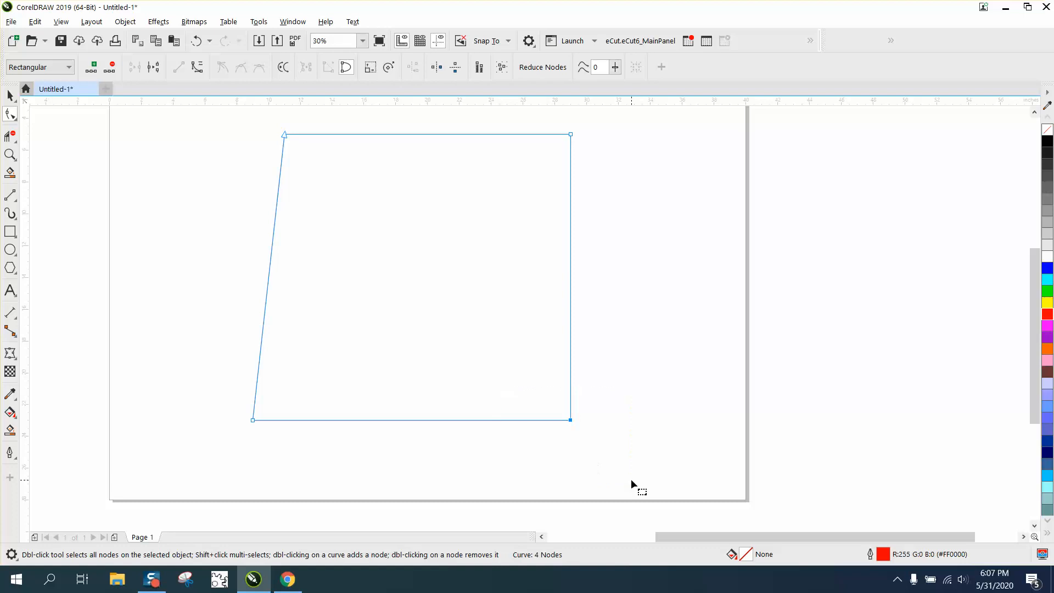
pyautogui.moveTo(570, 419); pyautogui.dragTo(599, 419)
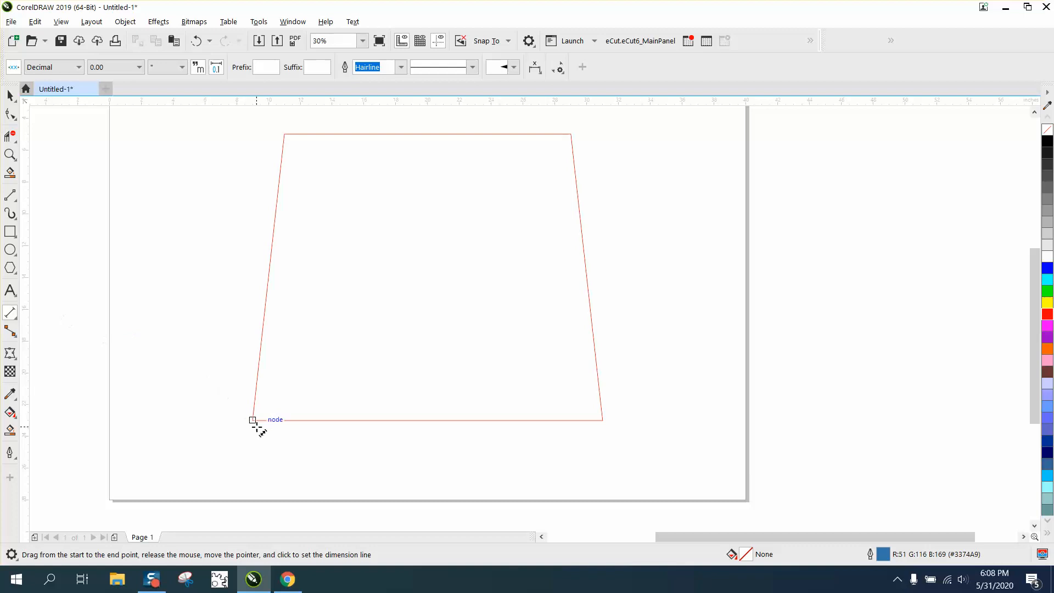
# Step: Dimension the trapezoid's bottom edge between its two lower nodes, then zoom out
pyautogui.moveTo(253, 419); pyautogui.dragTo(602, 419)
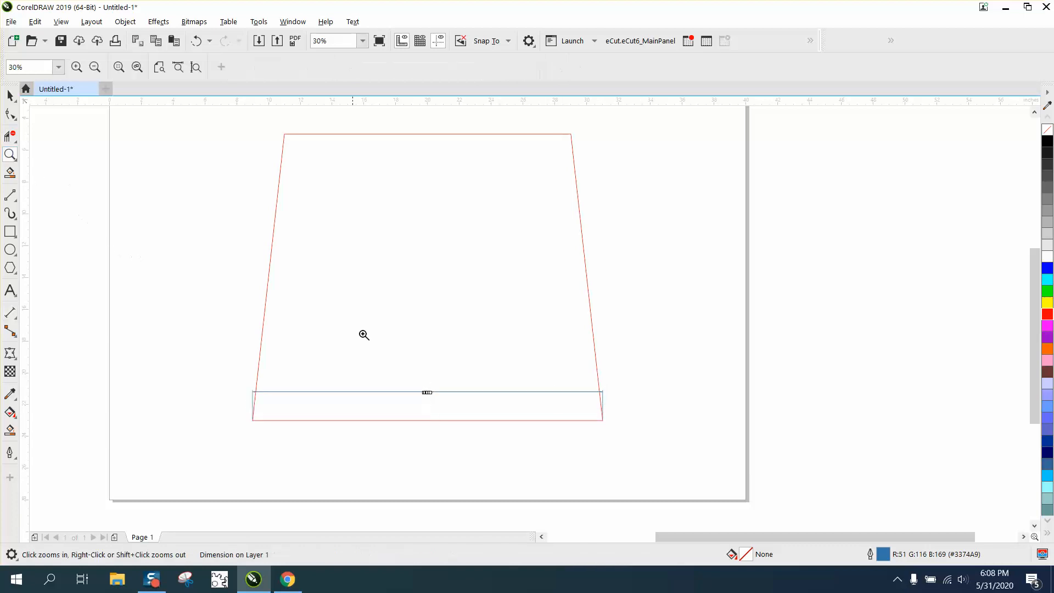
pyautogui.click(364, 335)
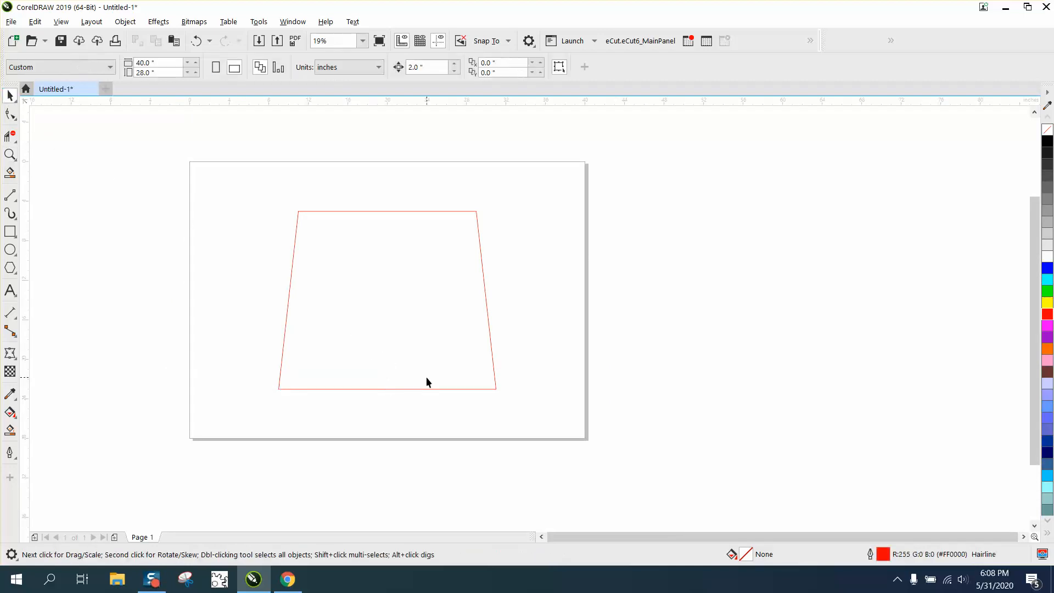
pyautogui.moveTo(427, 392)
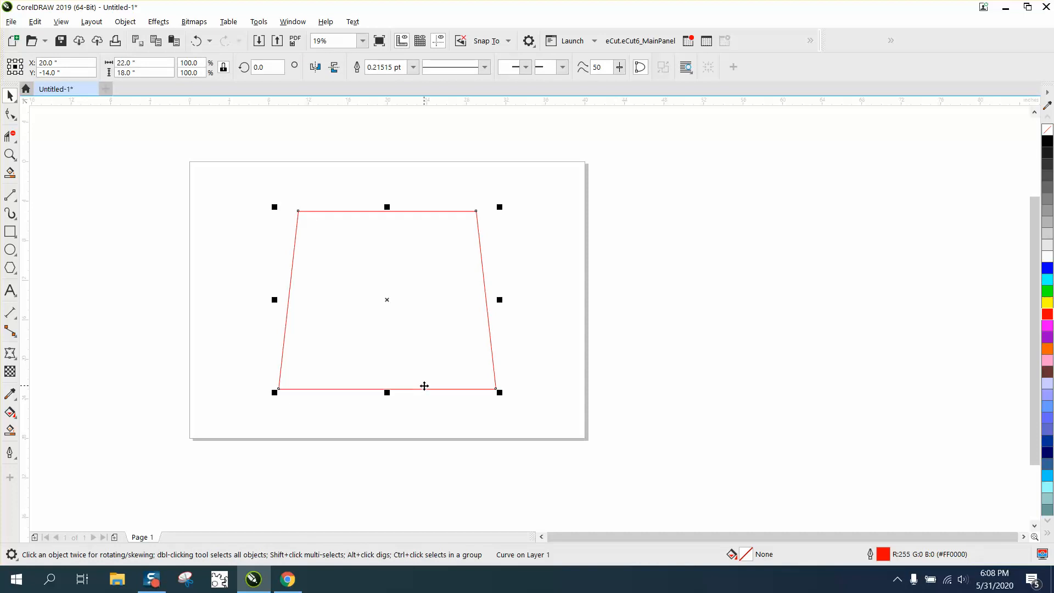
pyautogui.moveTo(15, 67)
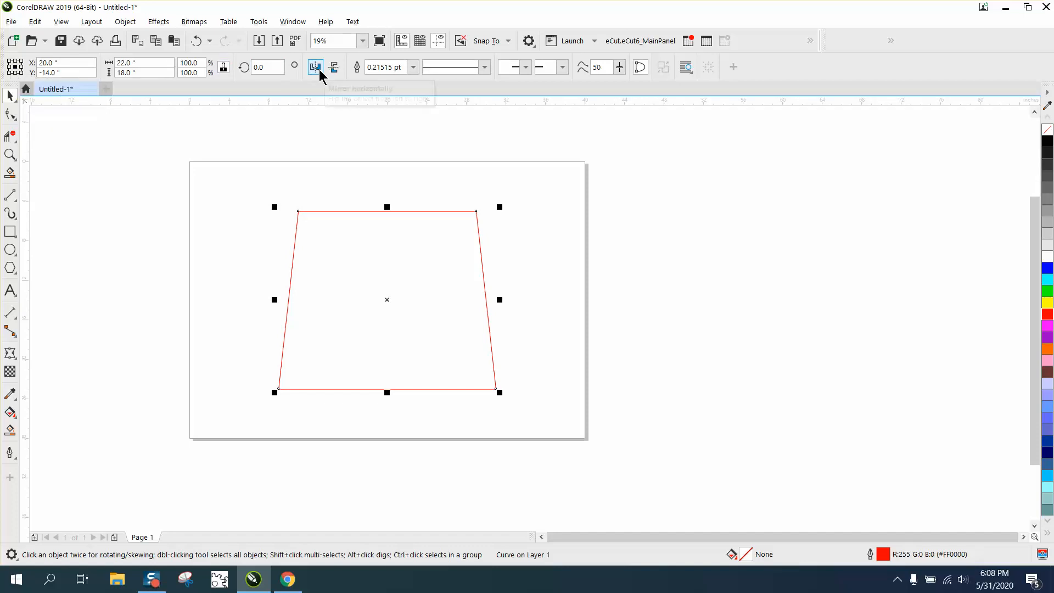
# Step: Mirror the selected trapezoid and drag the copy slightly to the right
pyautogui.click(314, 67)
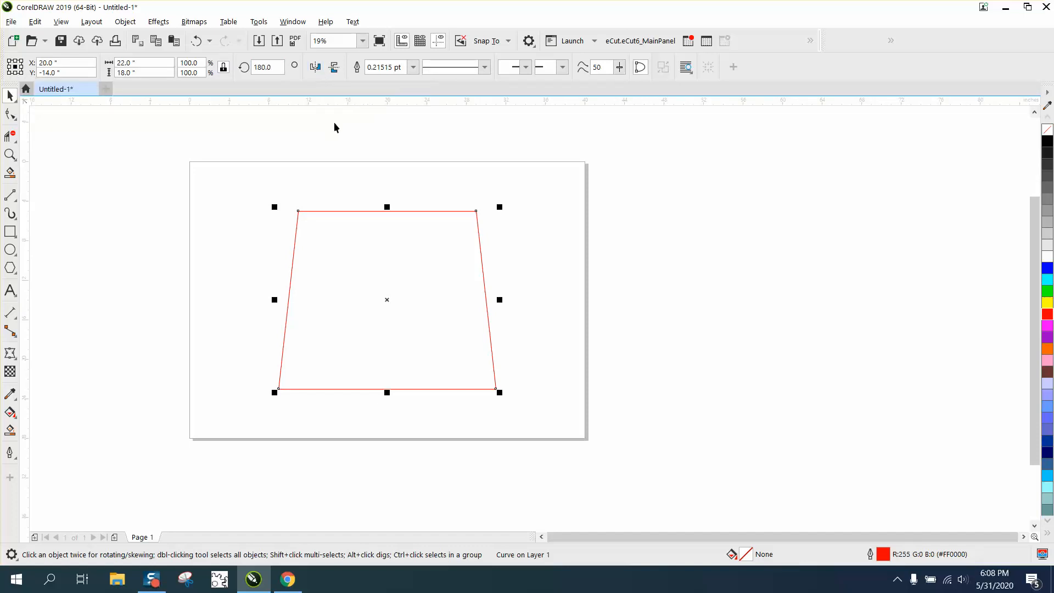
pyautogui.moveTo(386, 299); pyautogui.dragTo(419, 300)
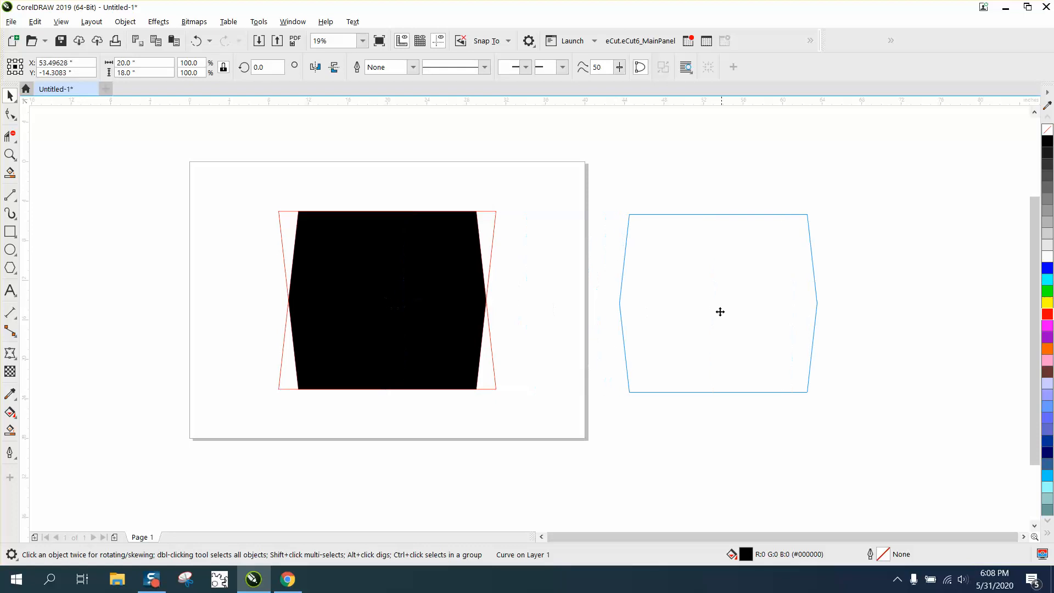
# Step: Place the black-filled intersection shape to the right of the page
pyautogui.click(719, 311)
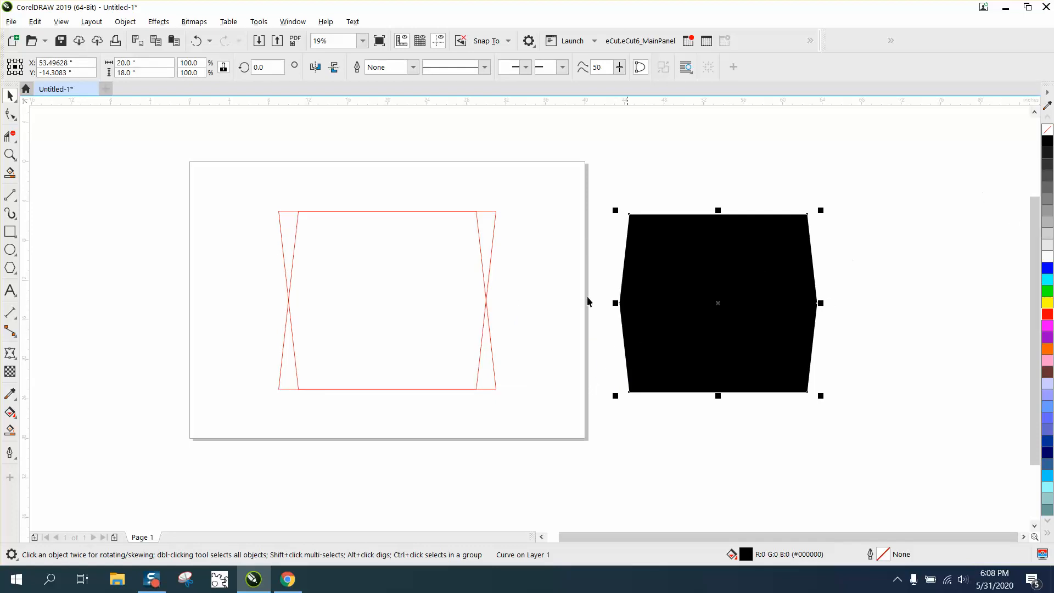
pyautogui.moveTo(439, 309)
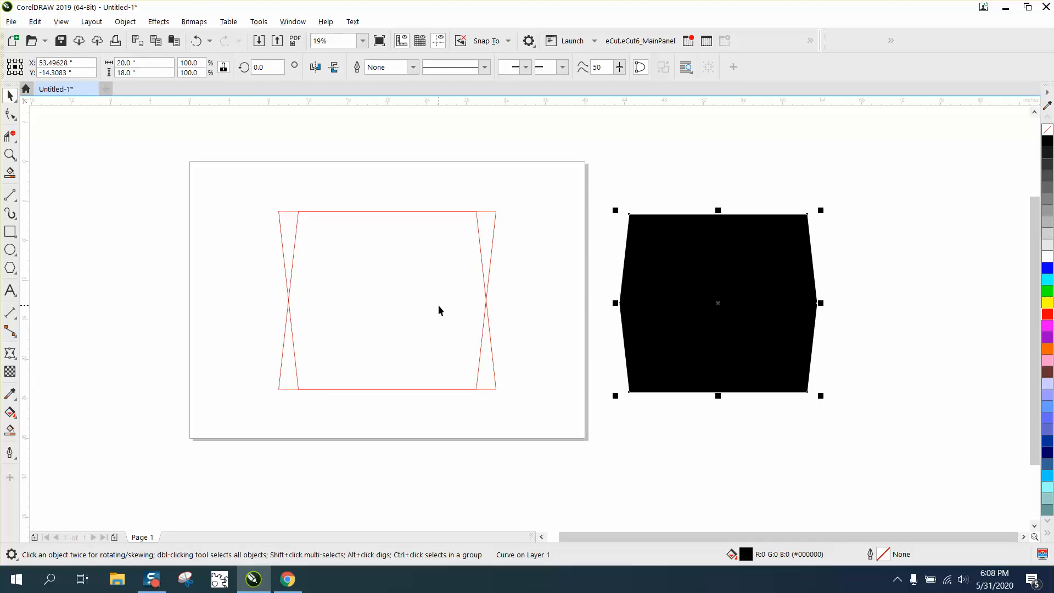